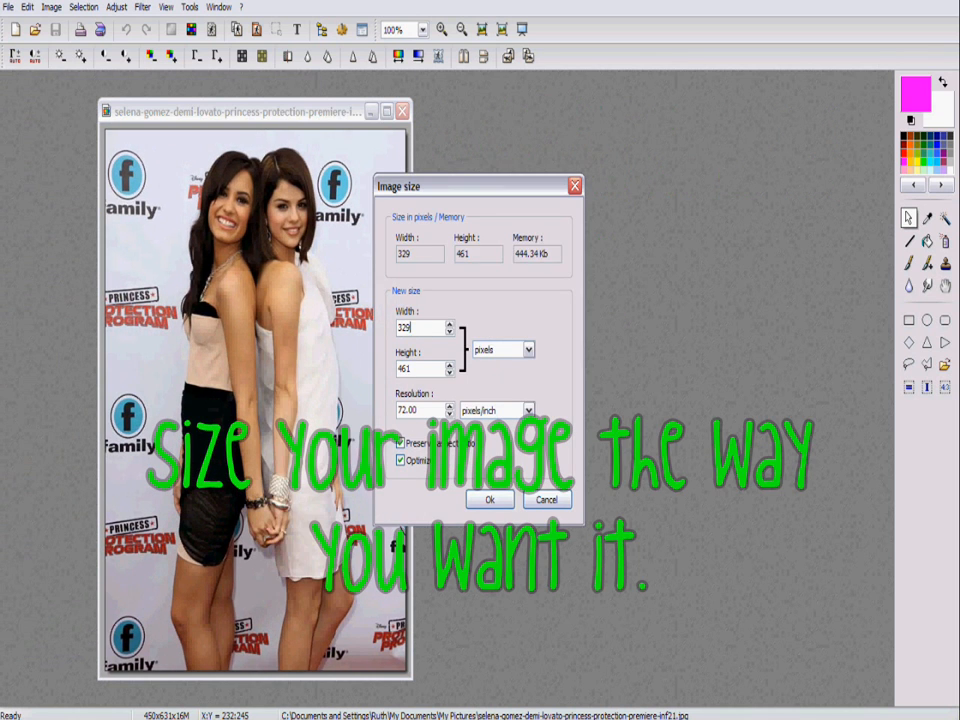
Resize and fit the photo of the two women to an exact 320-pixel width
click(488, 500)
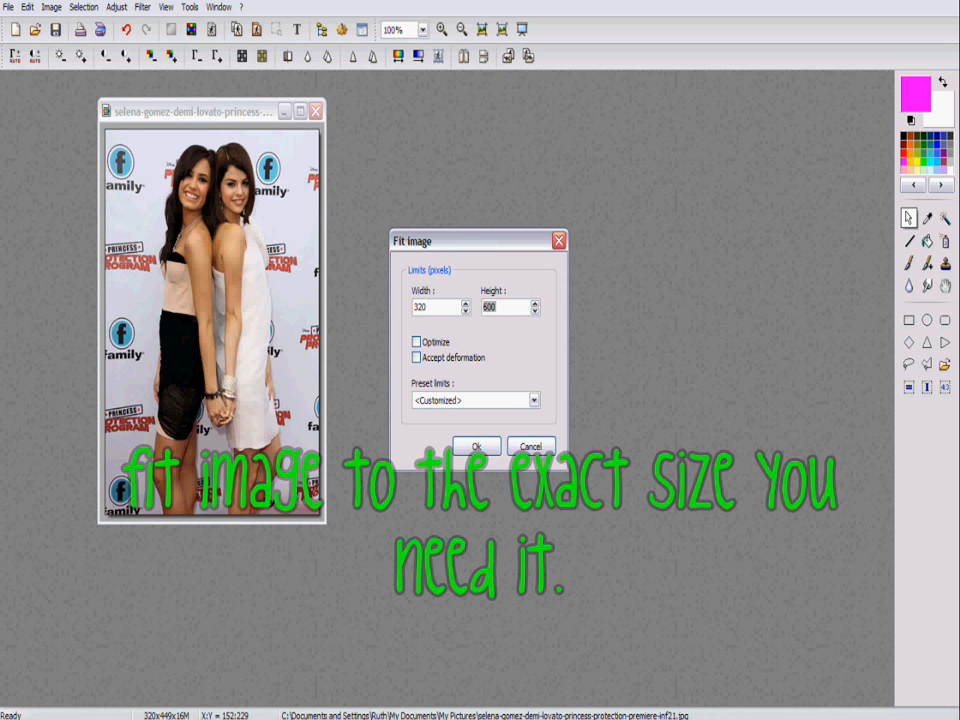
click(476, 446)
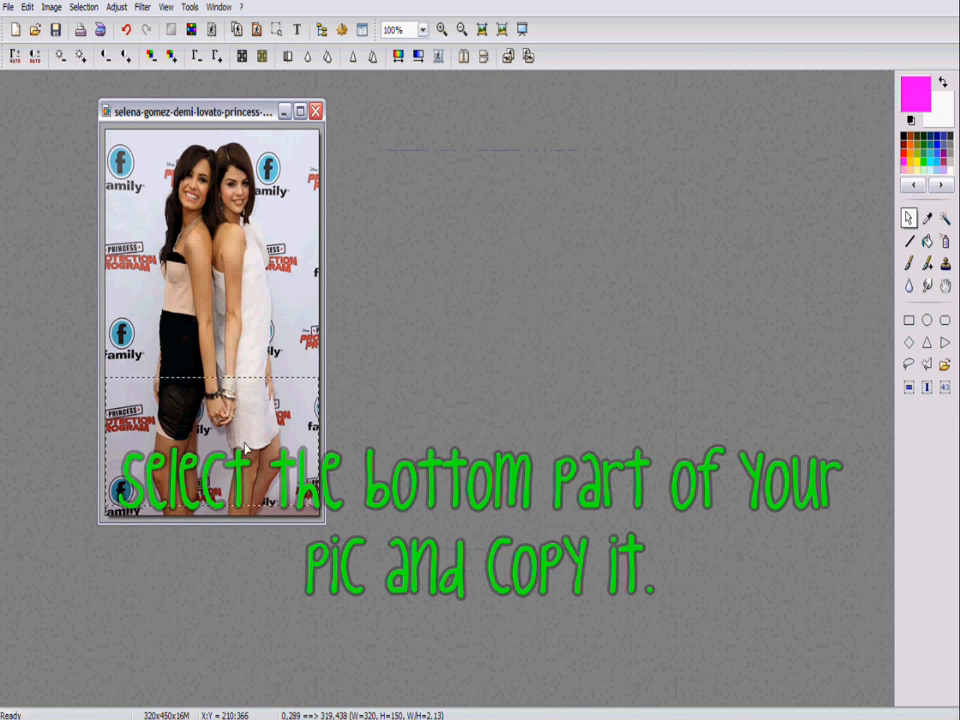
Paste the bottom strip as a new 320x240 image and apply a 1-pixel Gaussian blur
right_click(244, 450)
text(240)
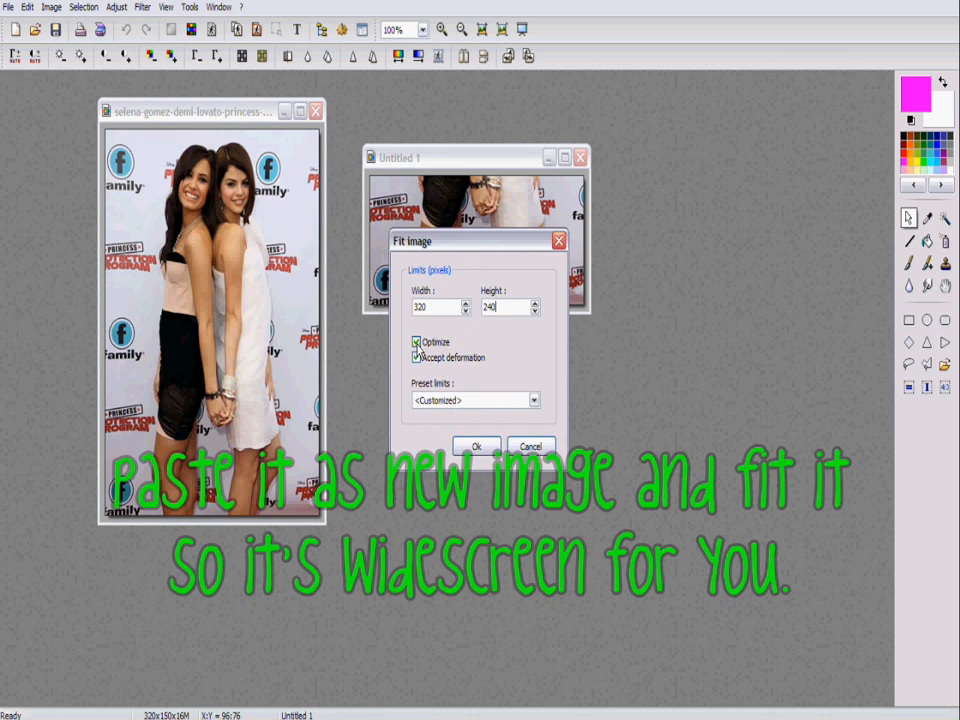
click(142, 6)
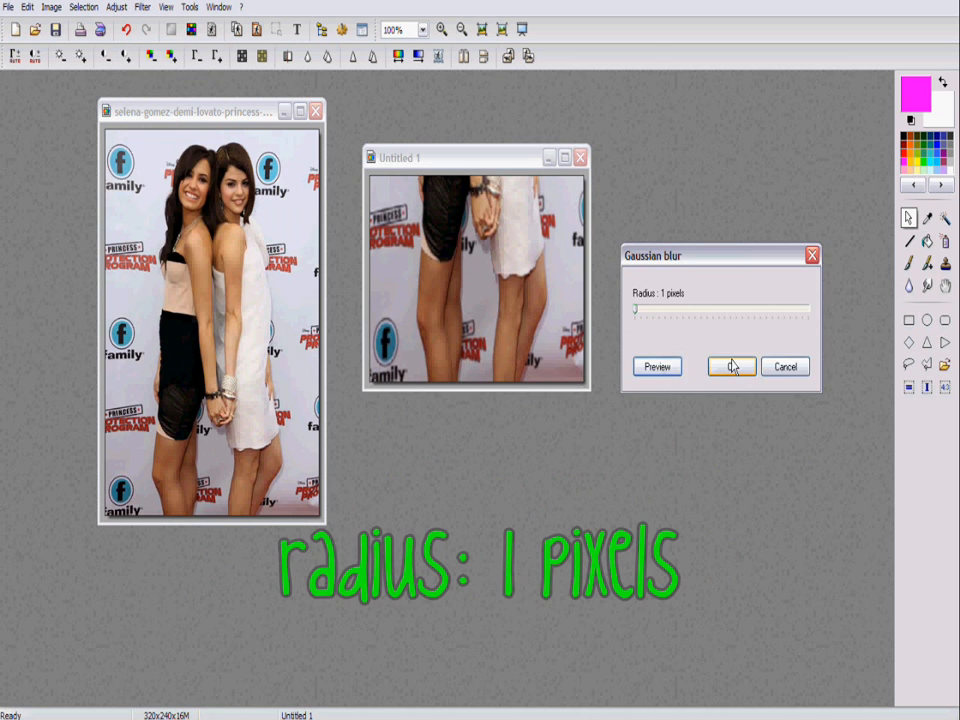
click(732, 366)
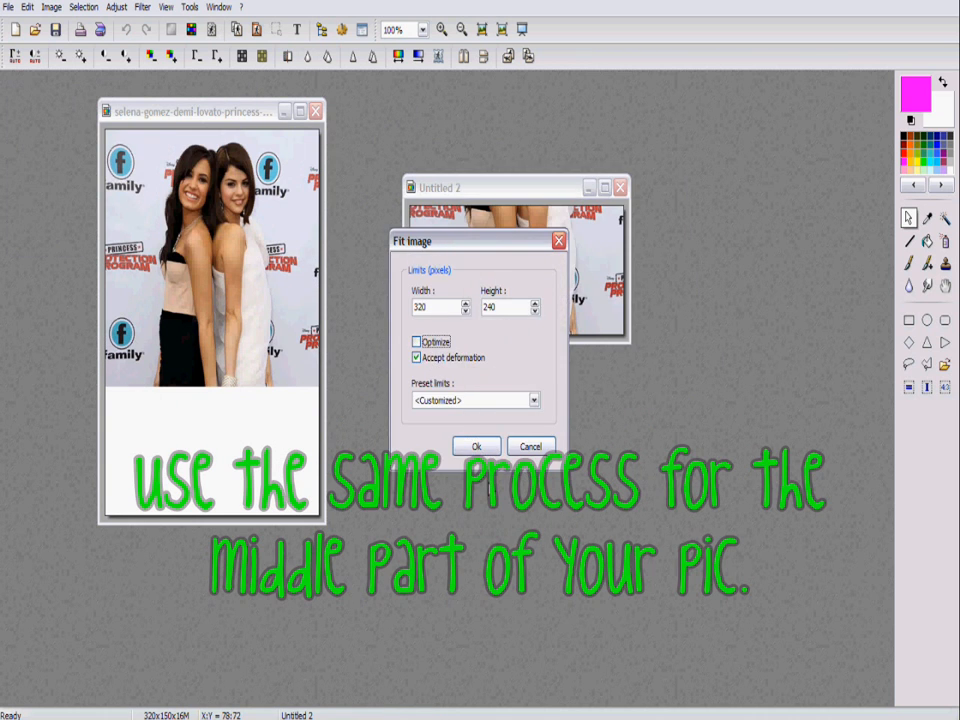
Fit the middle and top crops to 320x240 and save the top crop as a file
click(476, 446)
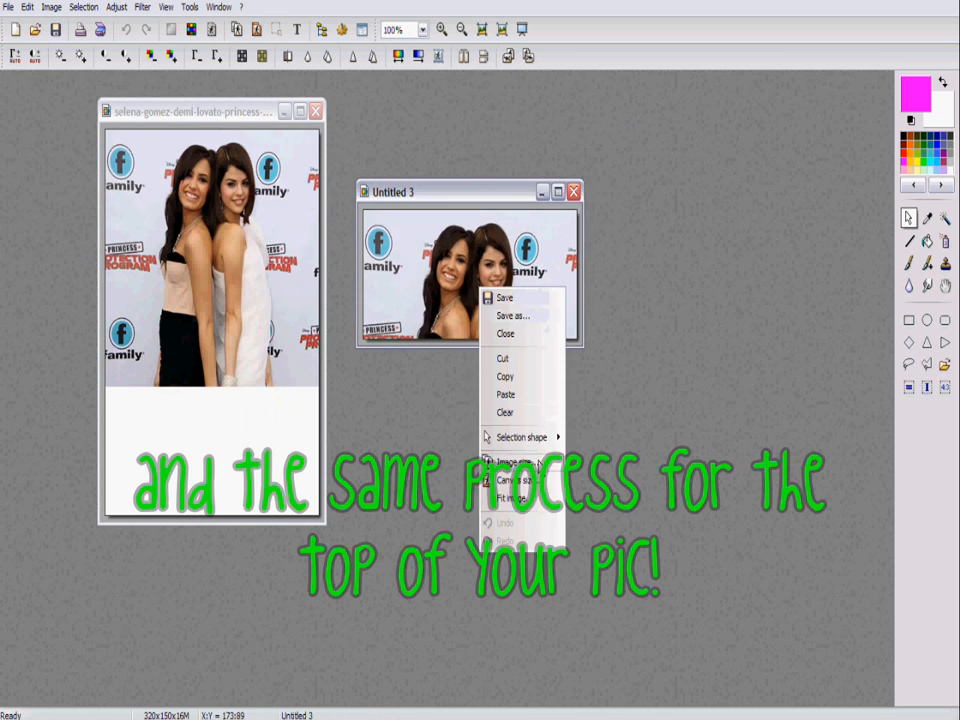
click(142, 8)
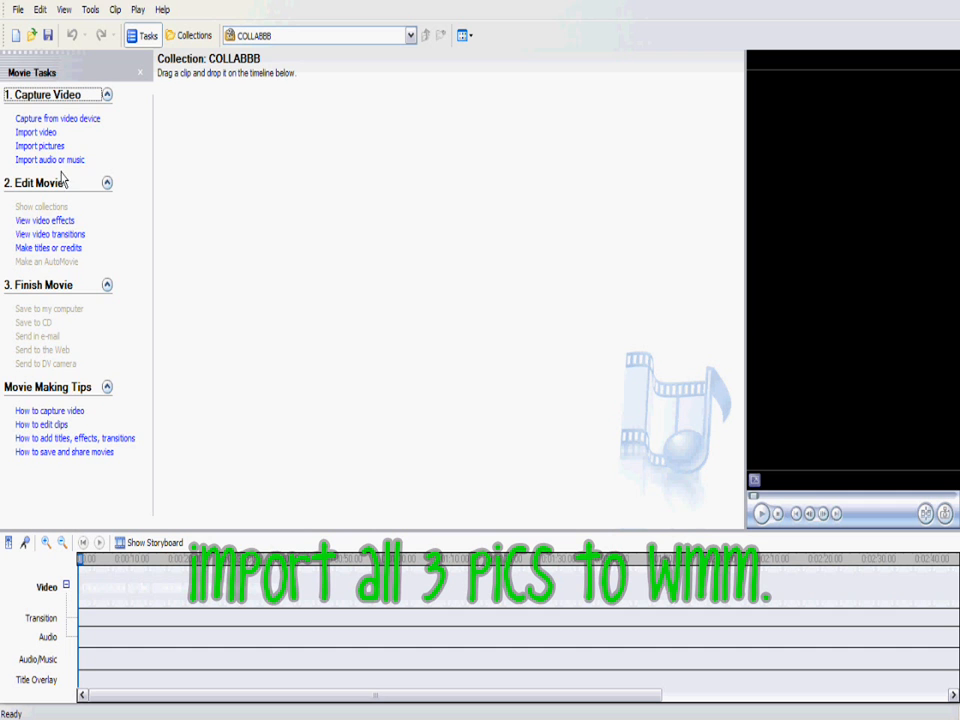
Import the three crop pictures from My Pictures into the COLLABBB collection
click(40, 146)
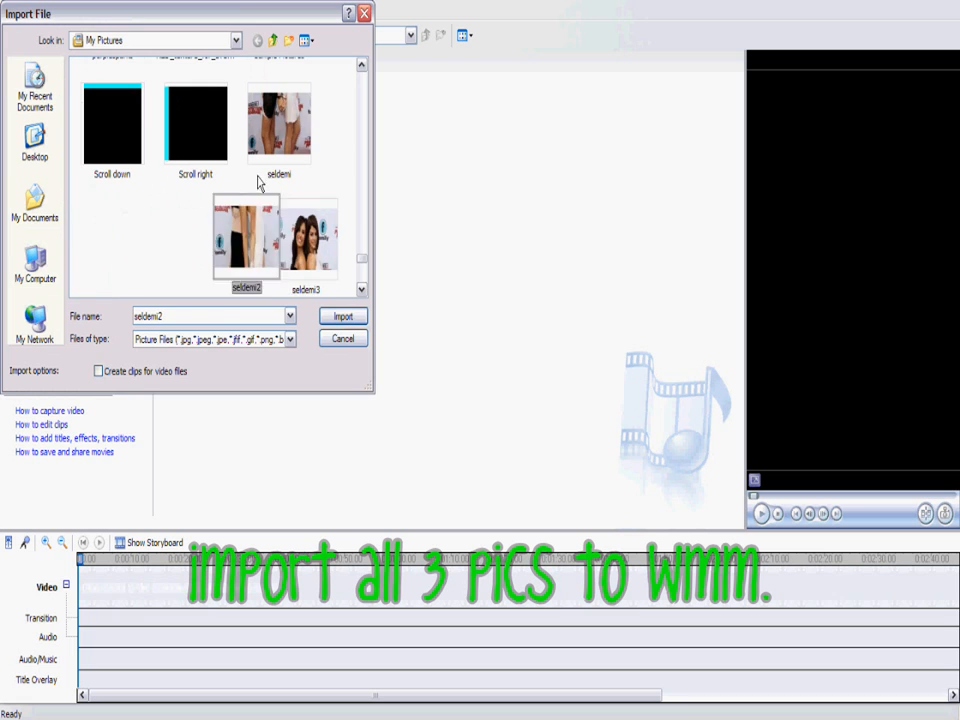
click(344, 316)
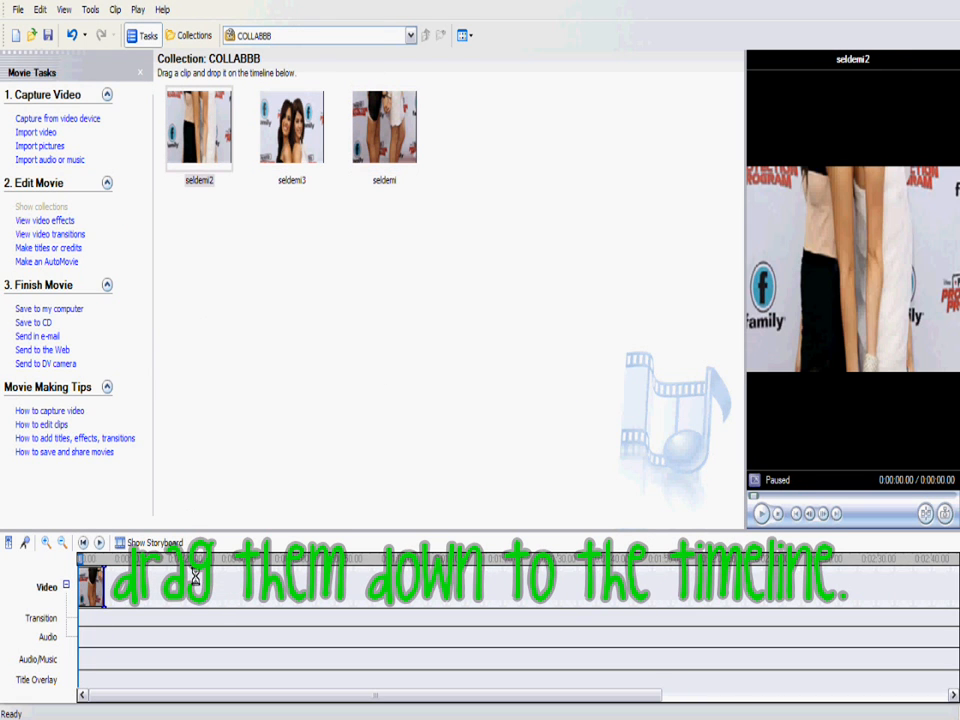
Drag a crop picture onto the timeline and bring up Video Effects for the clips
drag(292, 128, 150, 588)
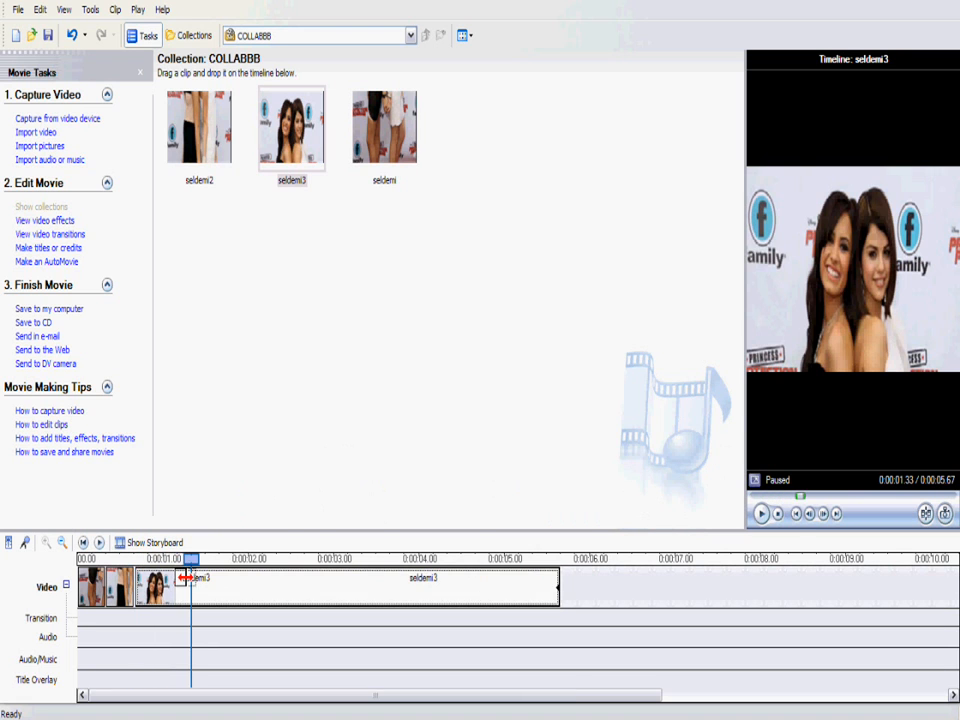
click(44, 220)
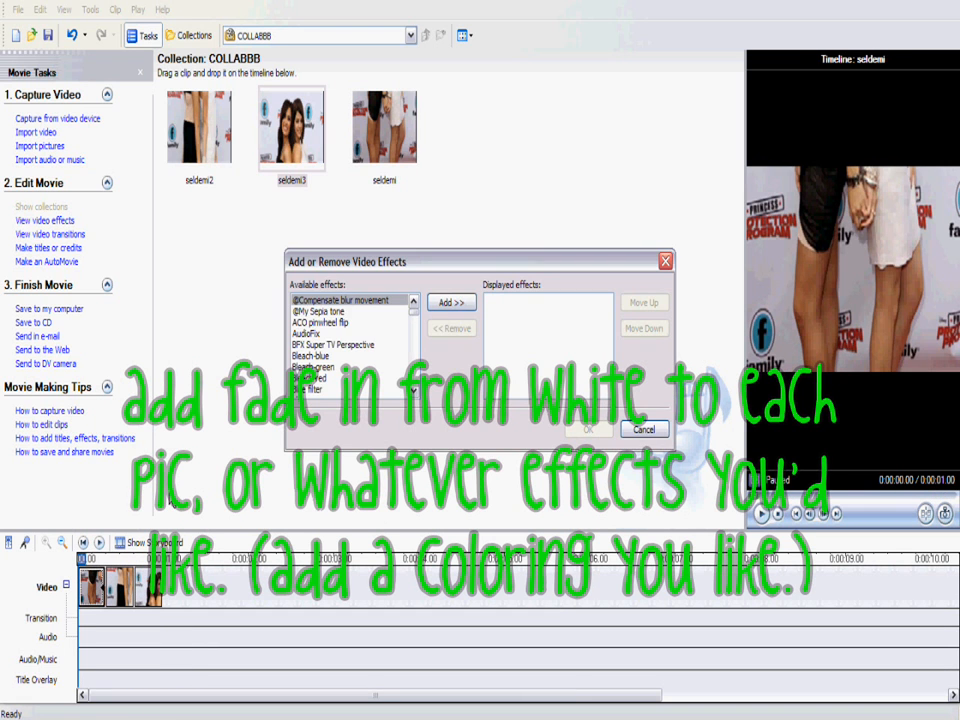